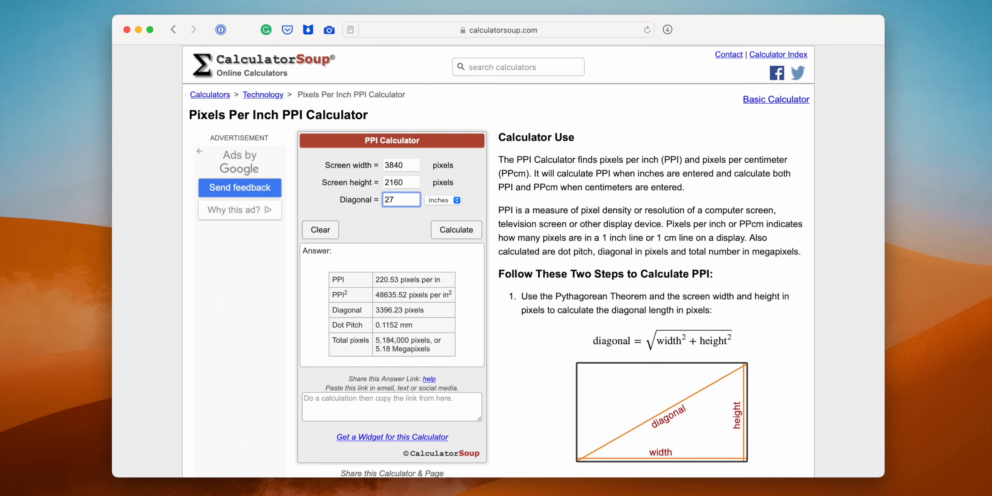
Step: Calculate PPI for 3840×2160 at 27 inches, yielding 163.18 PPI and 8.29 megapixels
{"action": "left_click", "coordinate": [456, 230]}
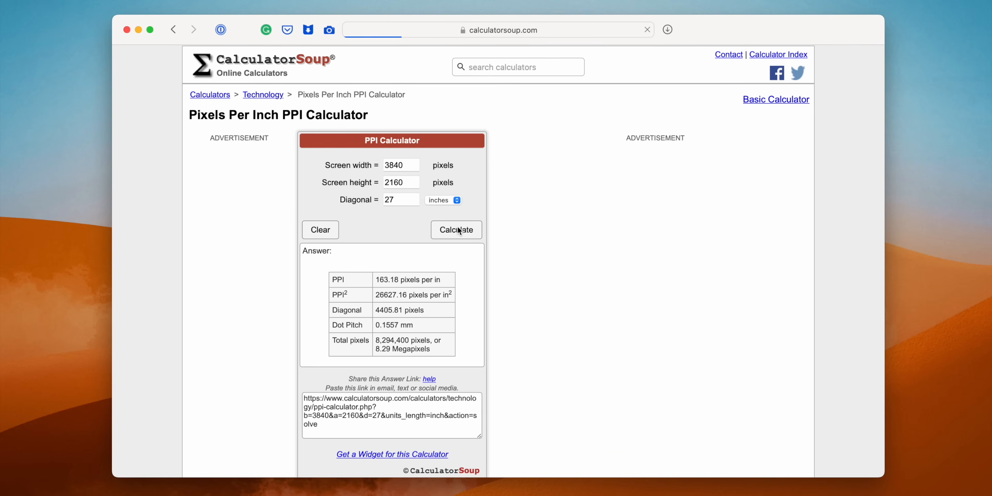